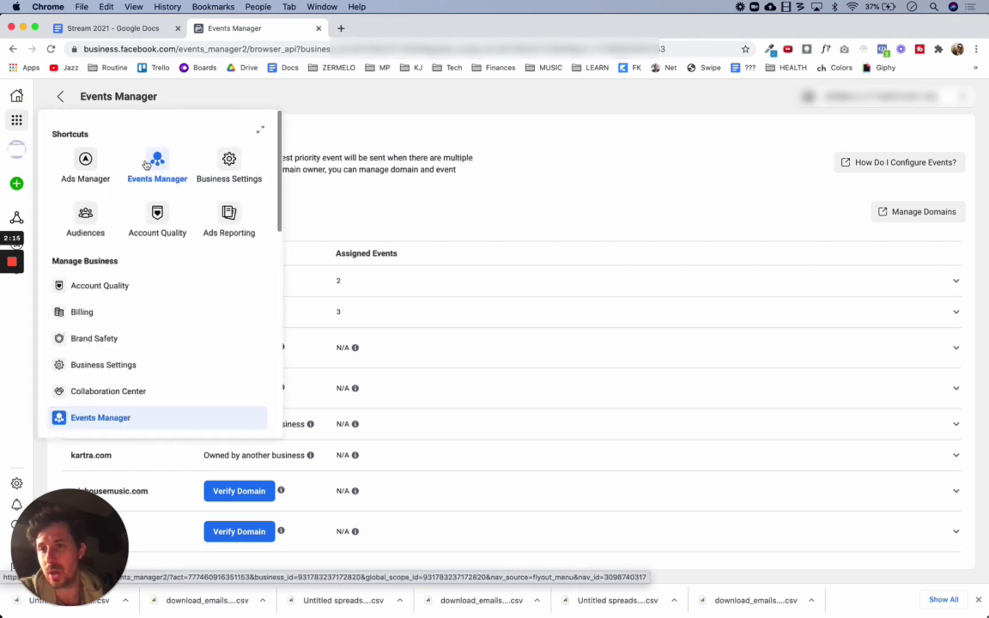
Go to the Events Manager Data Sources overview for the ZERMELO - Producers pixel
click(101, 418)
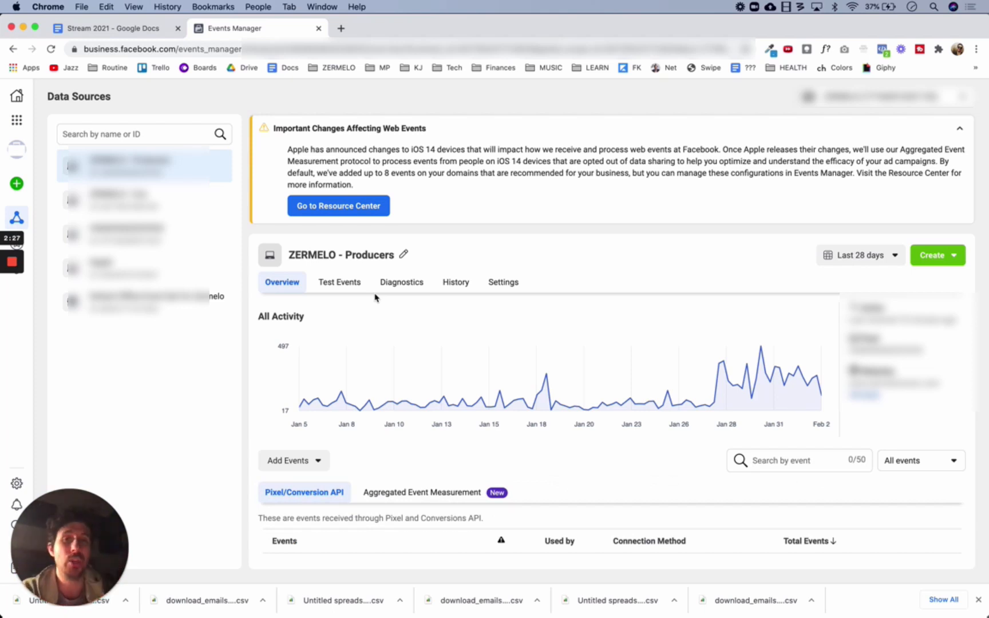
mouse_move(498, 232)
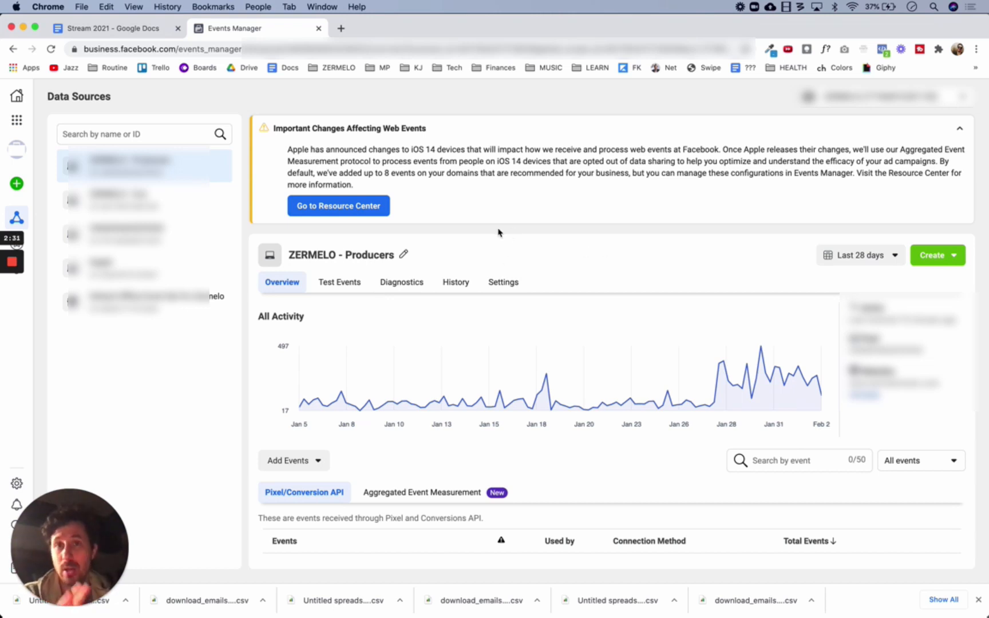
mouse_move(443, 396)
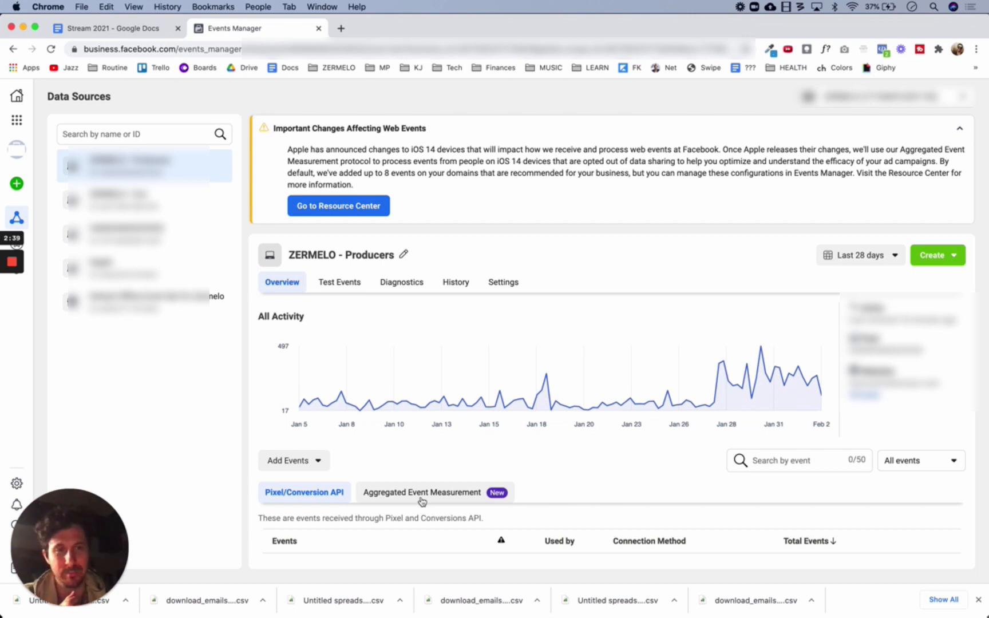
Show the Web Event Configurations domain list via Aggregated Event Measurement
click(421, 493)
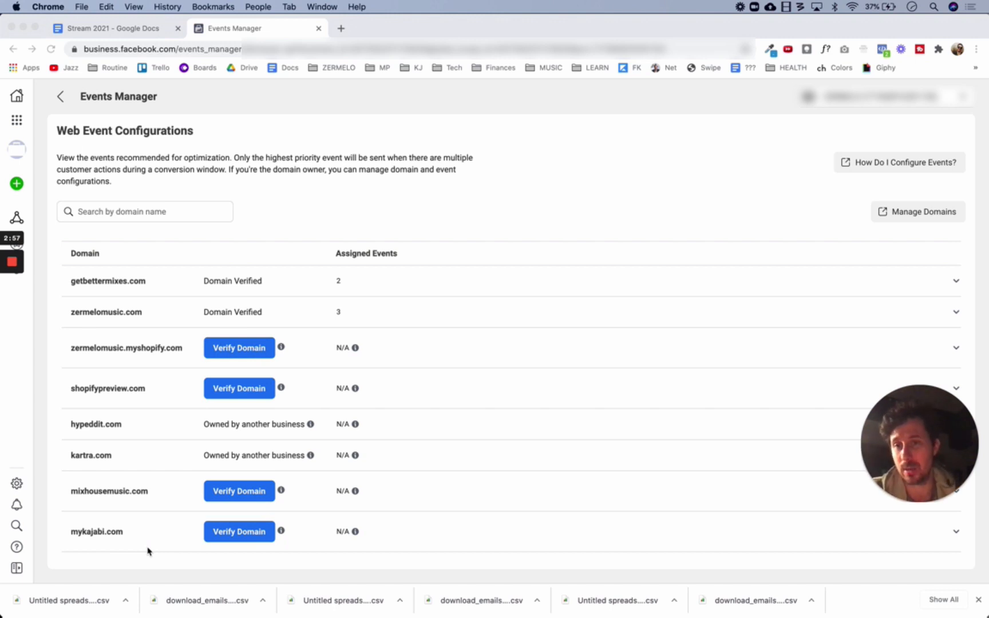
mouse_move(252, 308)
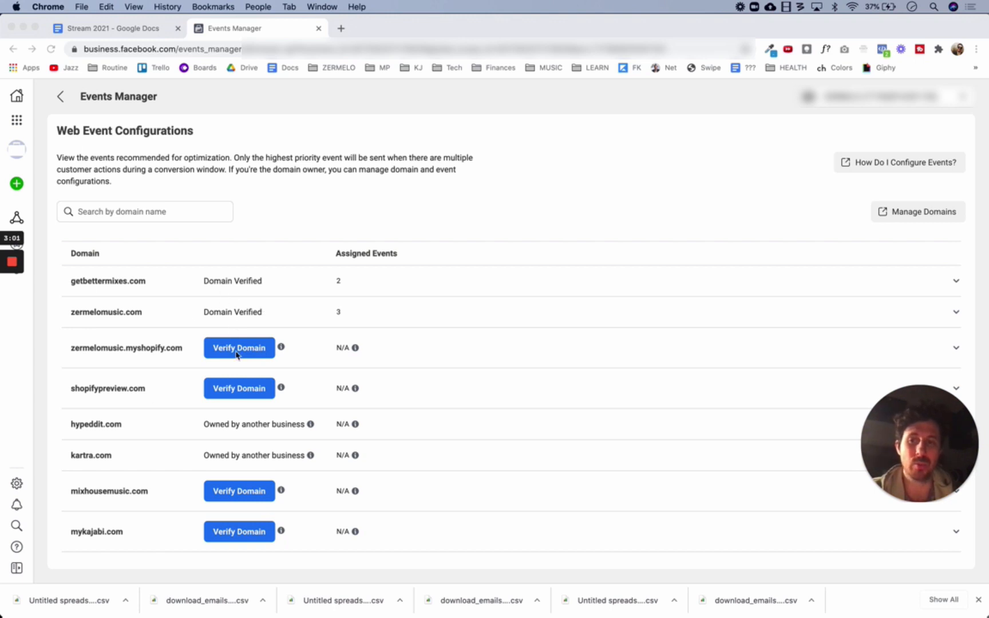
mouse_move(248, 380)
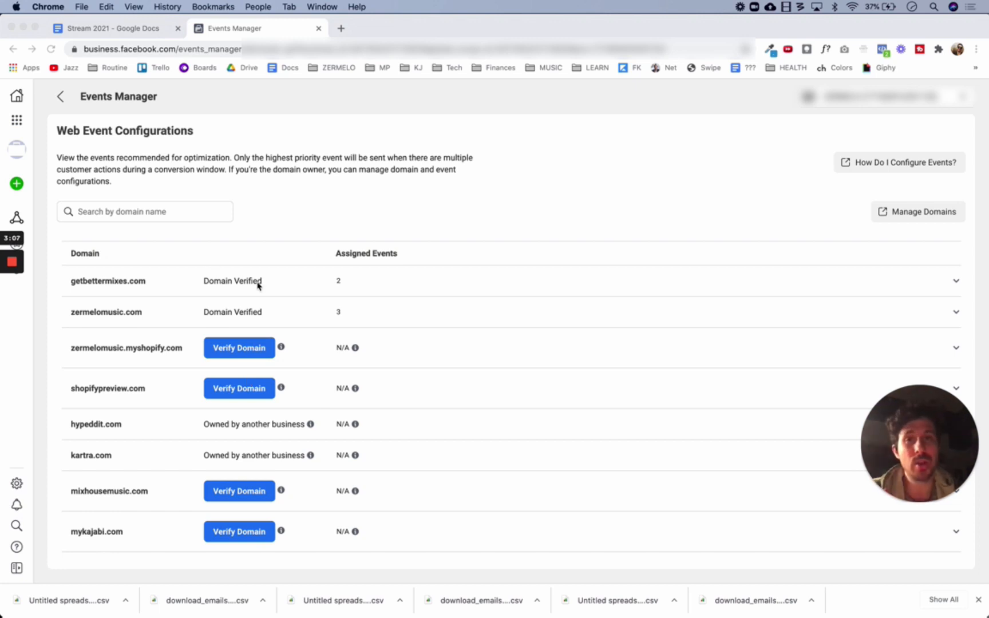
mouse_move(201, 286)
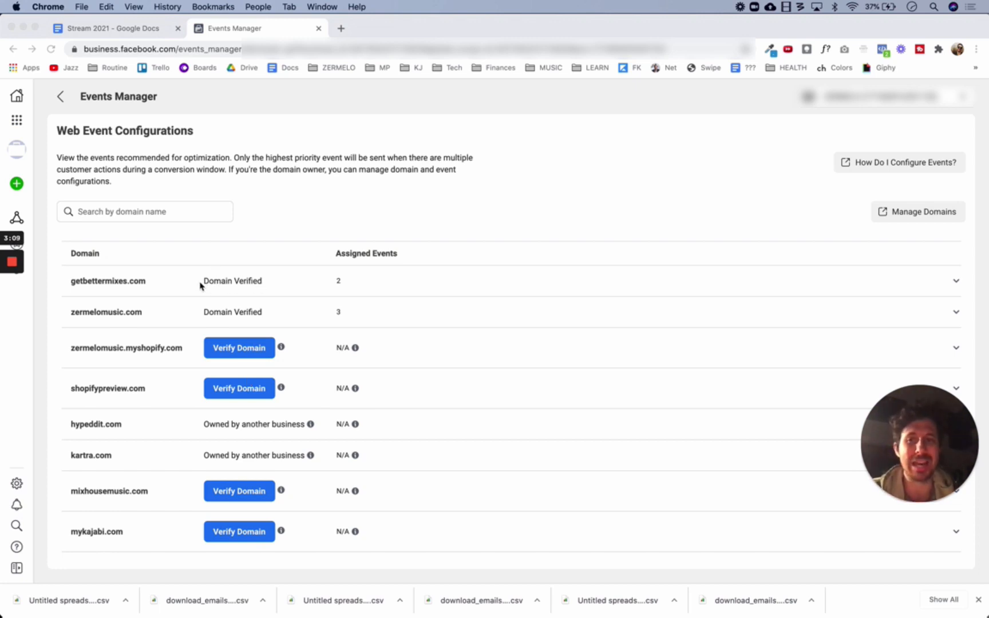
mouse_move(201, 282)
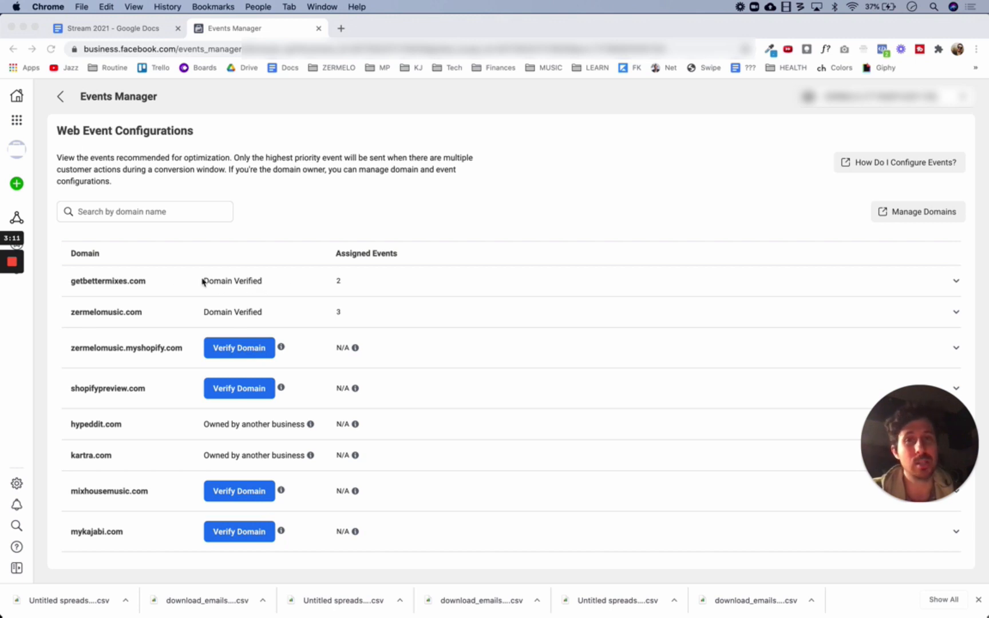
mouse_move(311, 285)
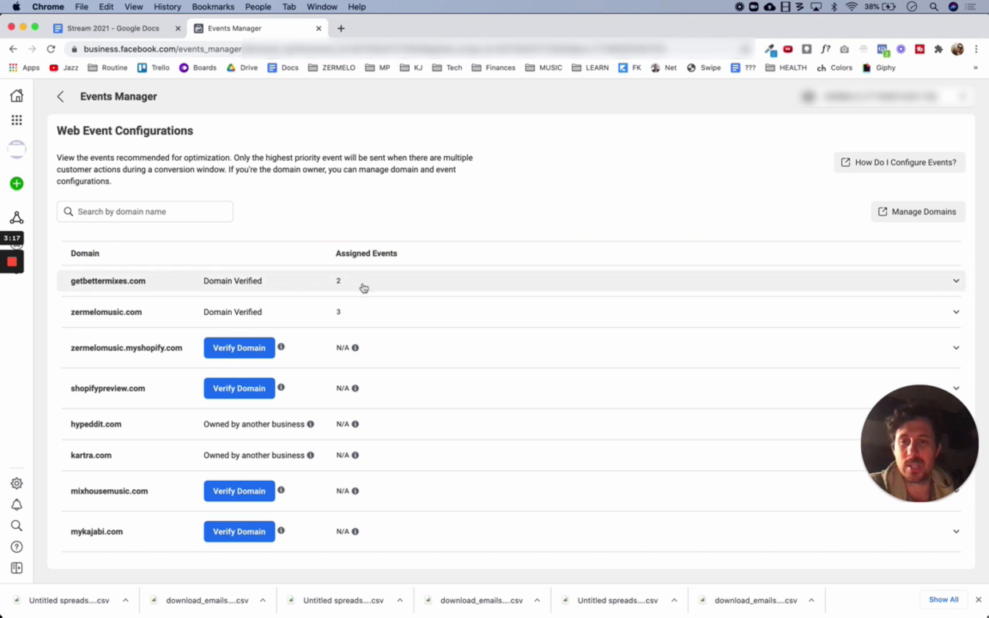
mouse_move(375, 286)
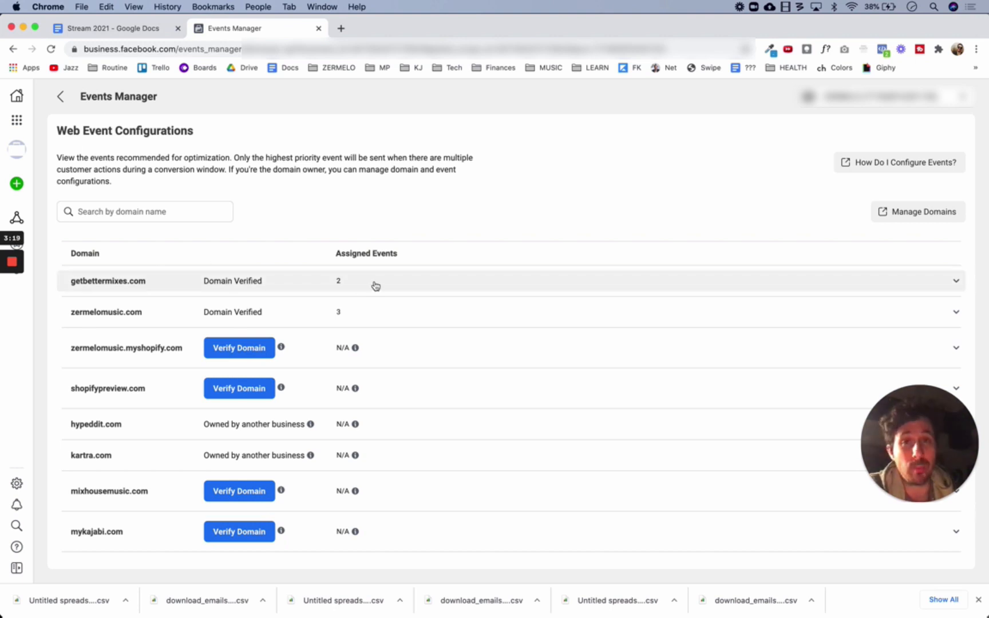
mouse_move(122, 287)
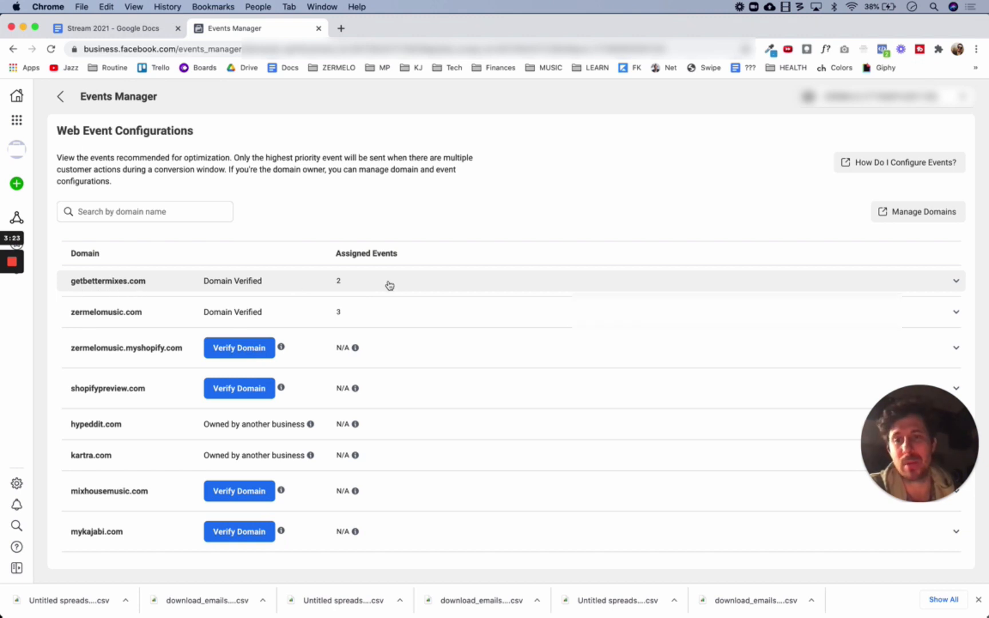
Begin editing getbettermixes.com's assigned events, confirming the edit warning
click(954, 281)
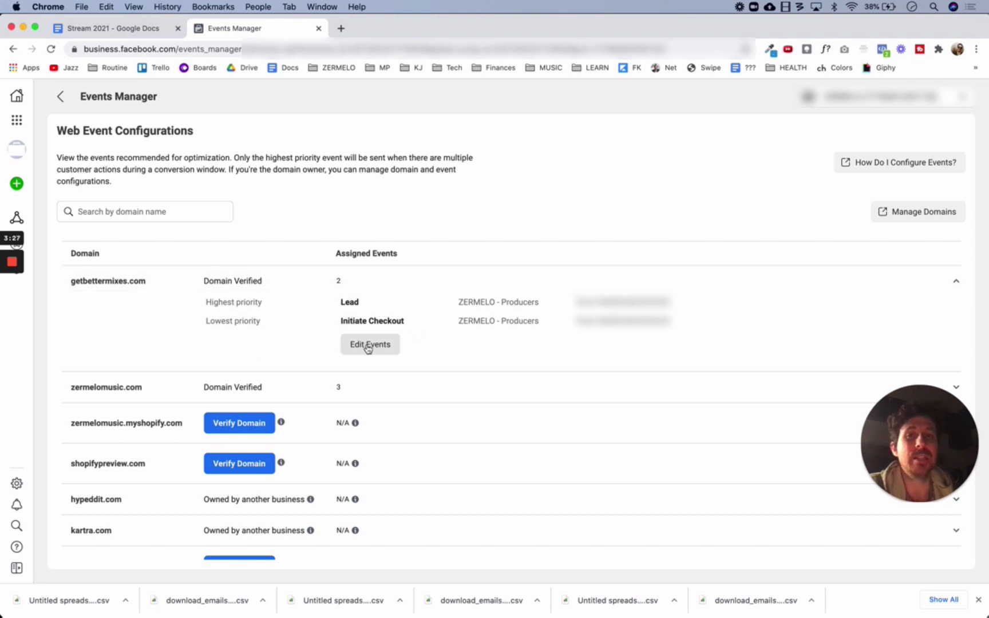
click(370, 344)
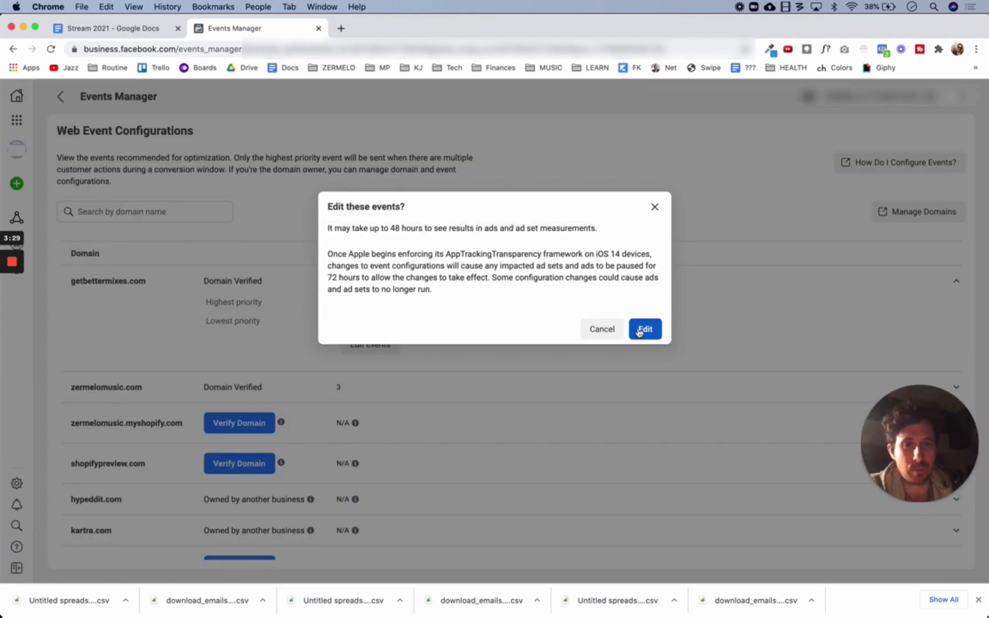
click(645, 329)
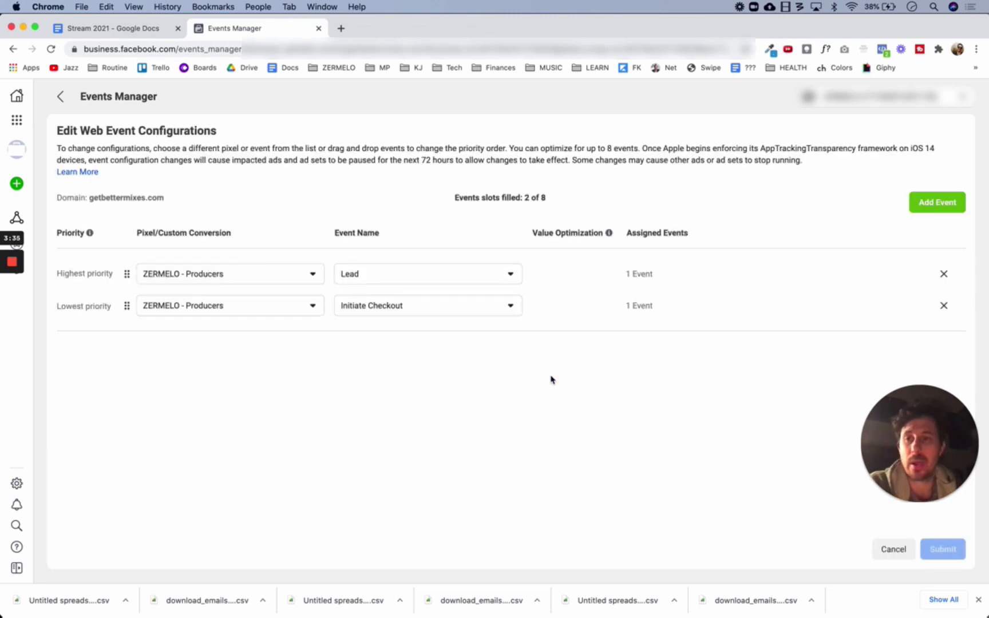
mouse_move(537, 402)
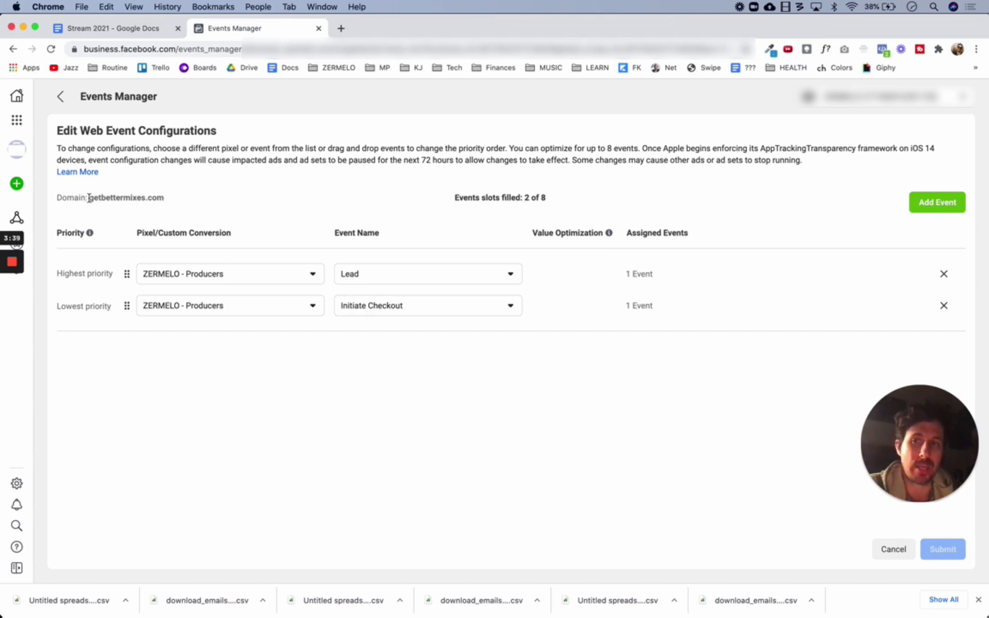
Add a Purchase event from the ZERMELO - Producers pixel as the third slot
double_click(124, 197)
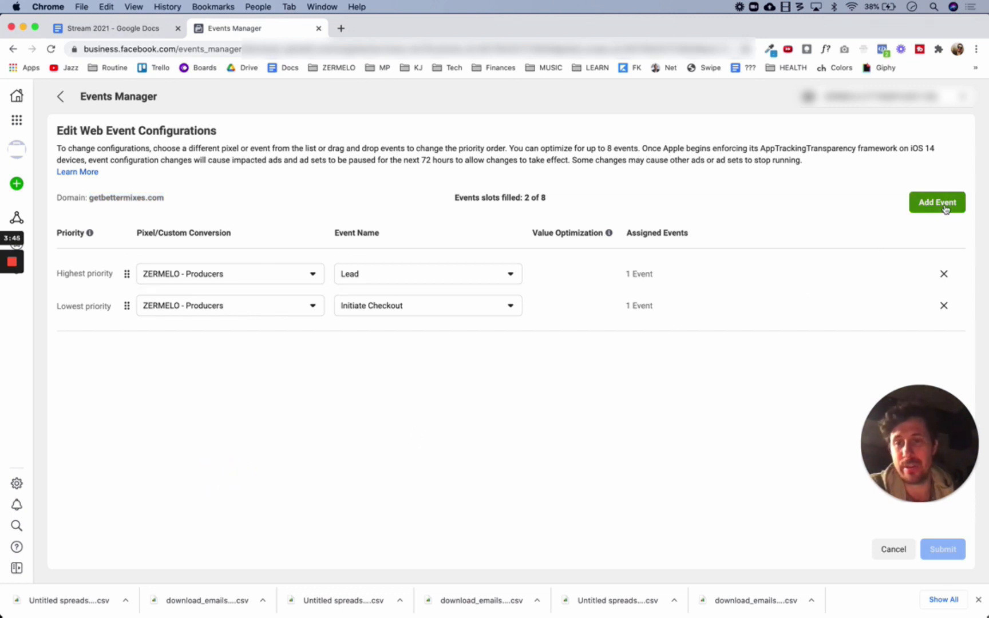
click(936, 202)
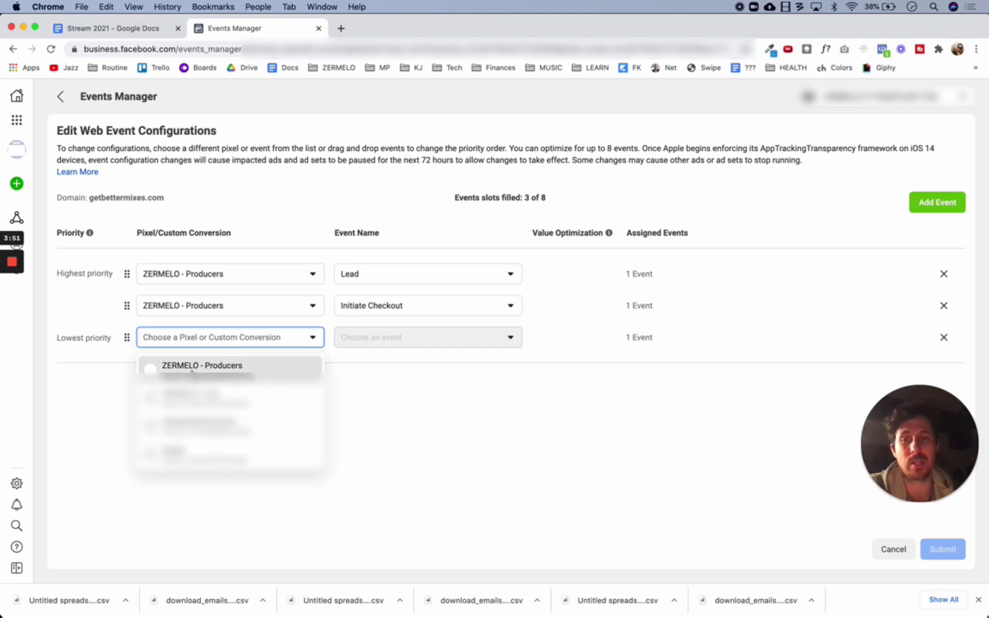
click(203, 366)
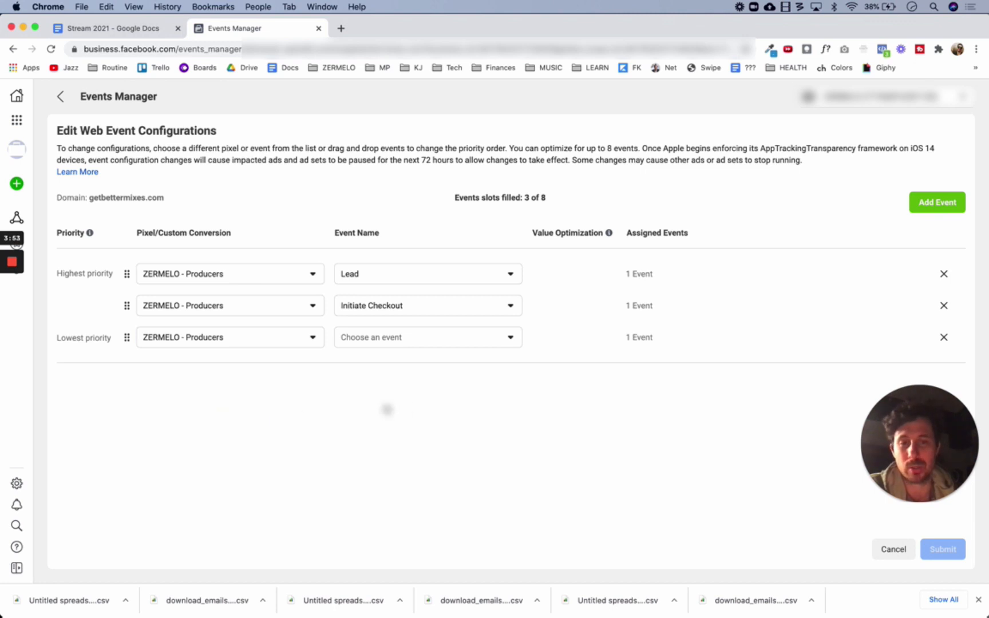
click(426, 337)
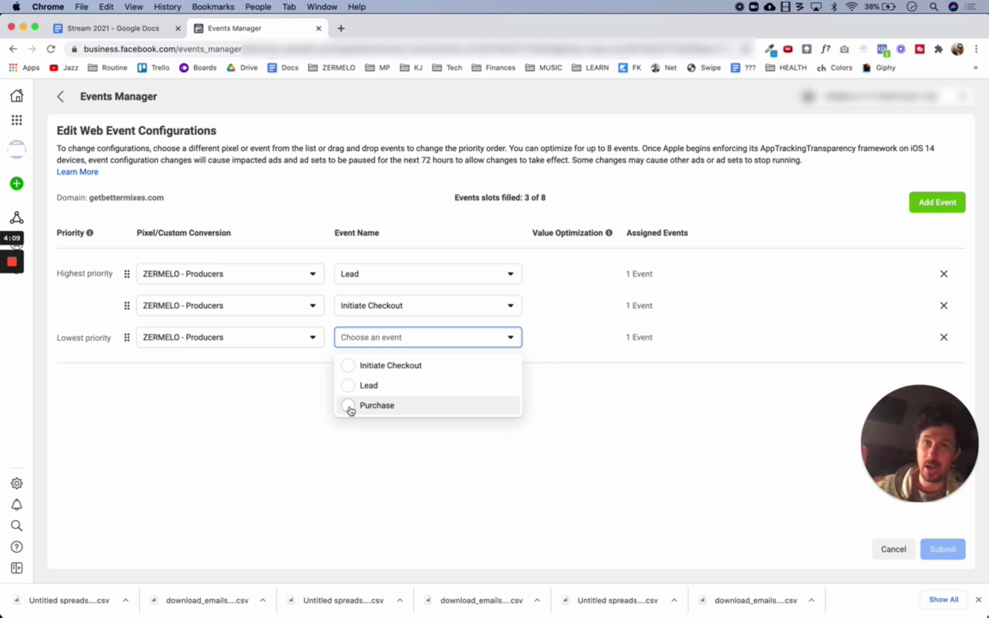
click(376, 406)
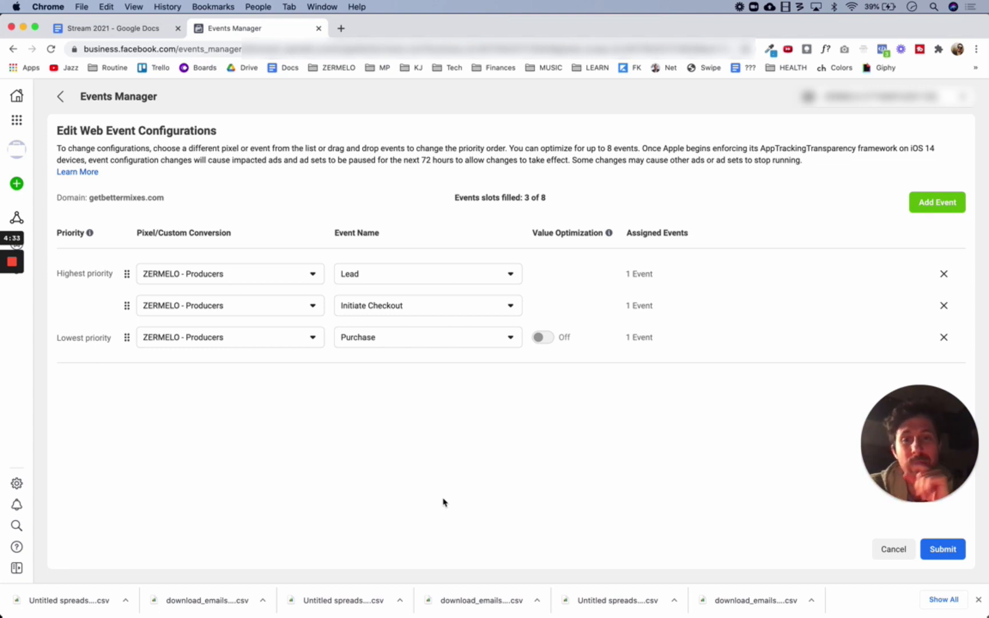
Reopen the event name choices on the Purchase row, keeping Purchase chosen
click(426, 336)
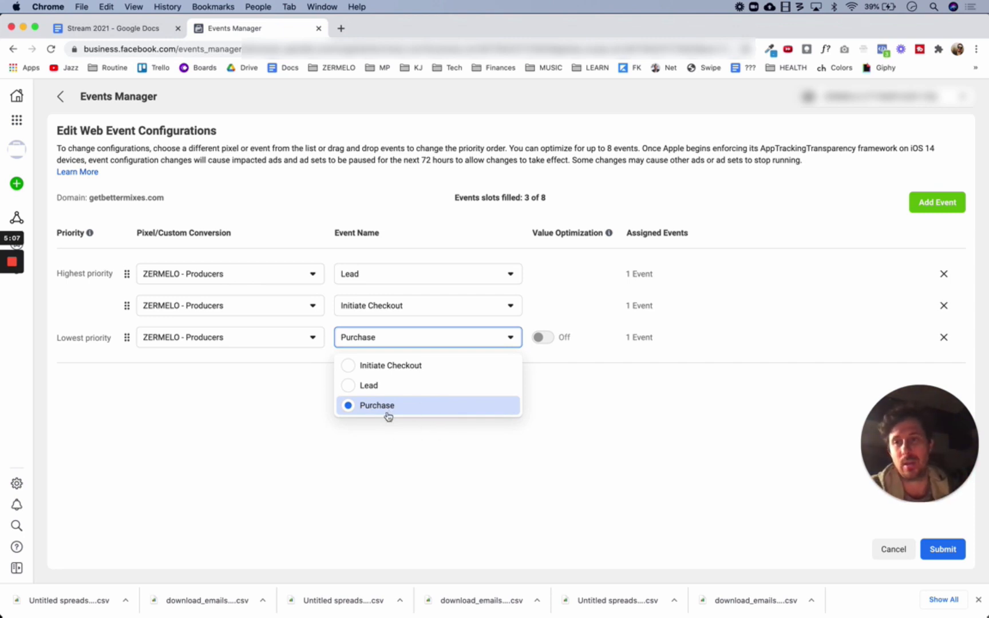
mouse_move(385, 415)
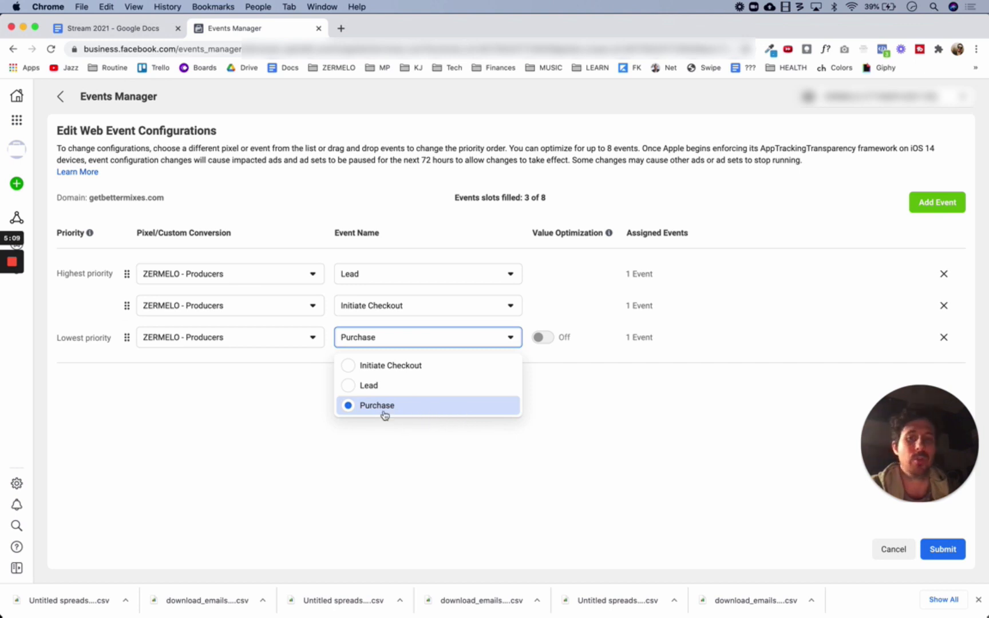
mouse_move(379, 410)
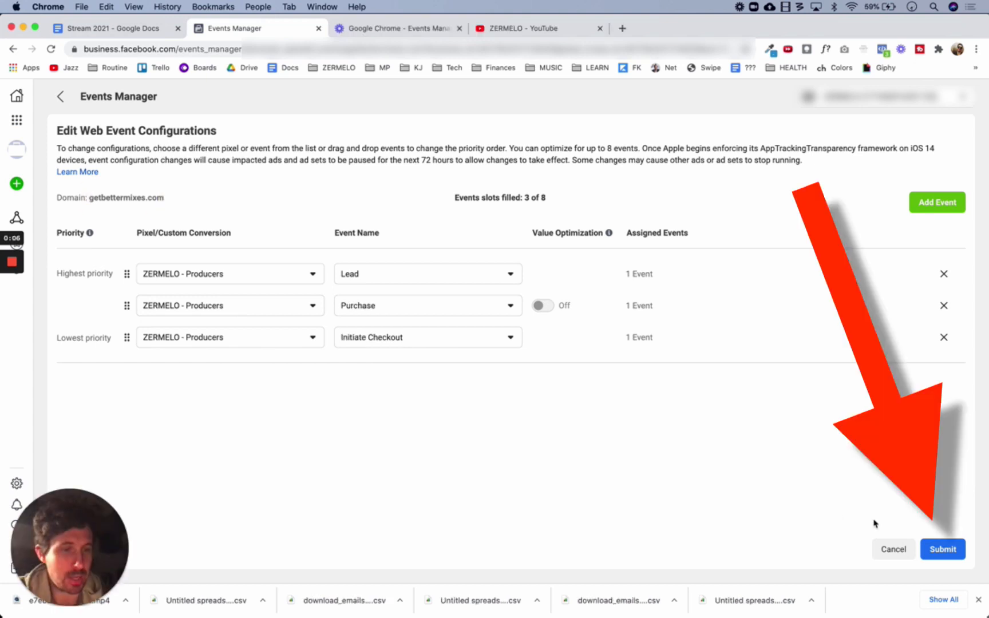
Submit and apply the configuration, acknowledging 'Yes, I understand these changes'
click(942, 548)
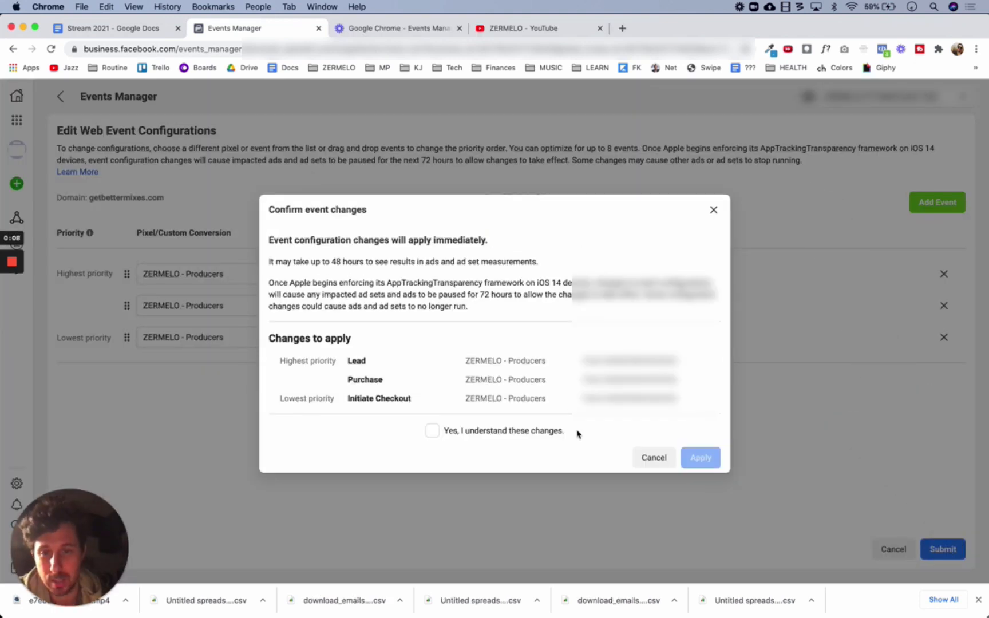
click(432, 431)
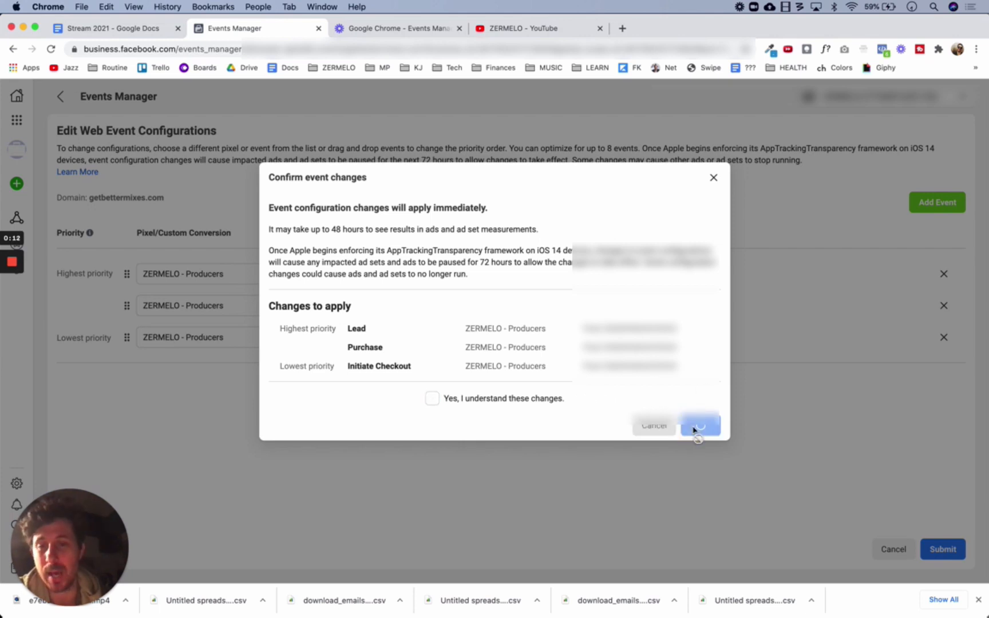
click(699, 424)
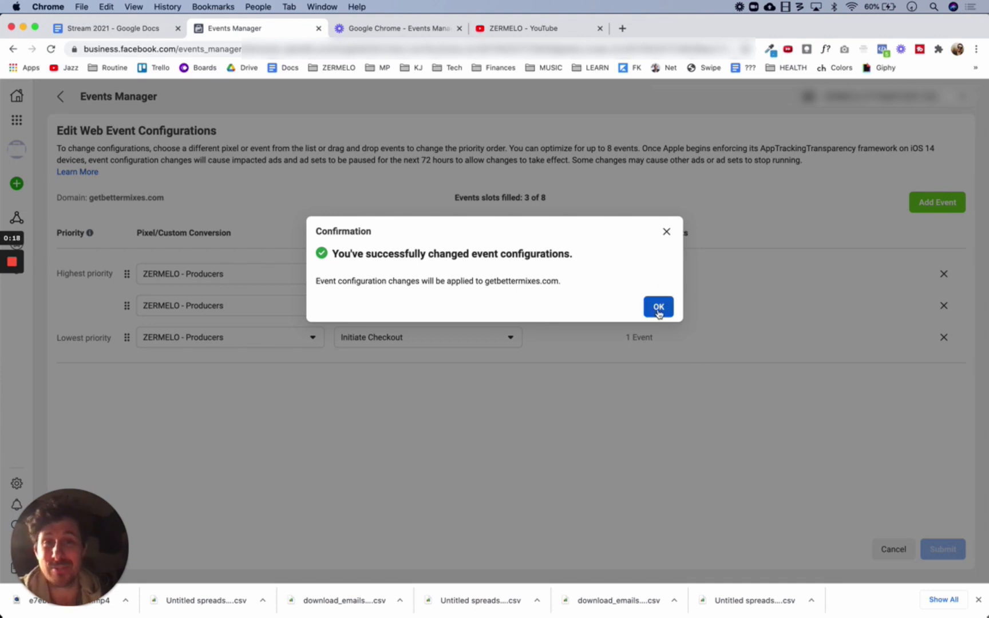
click(659, 307)
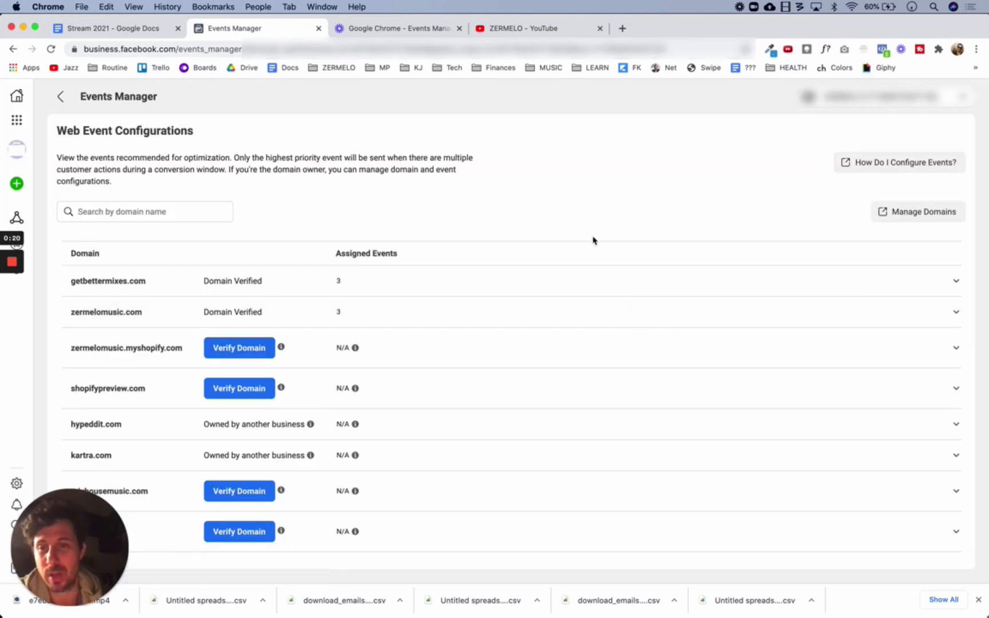